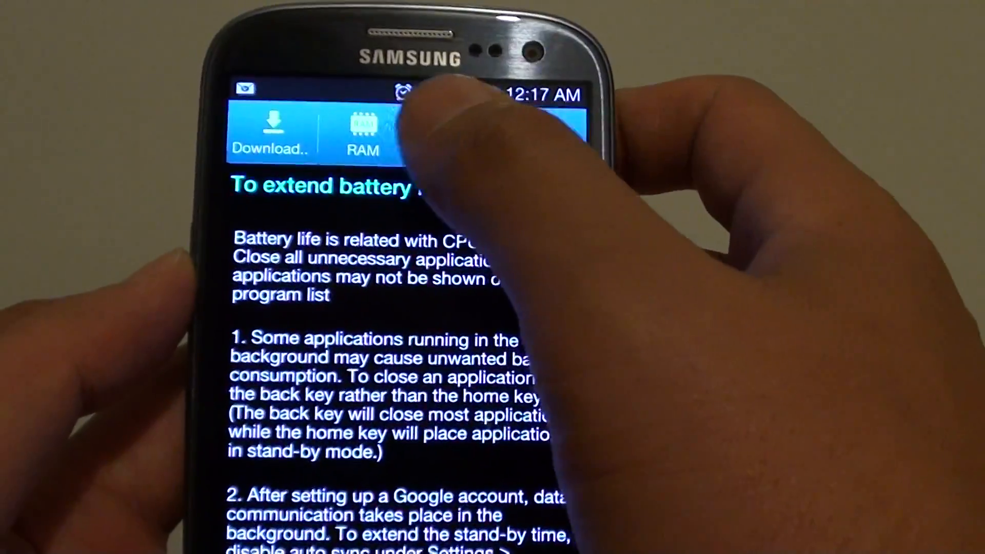
- Show the RAM status page reporting 692MB of 832MB in use
click(363, 132)
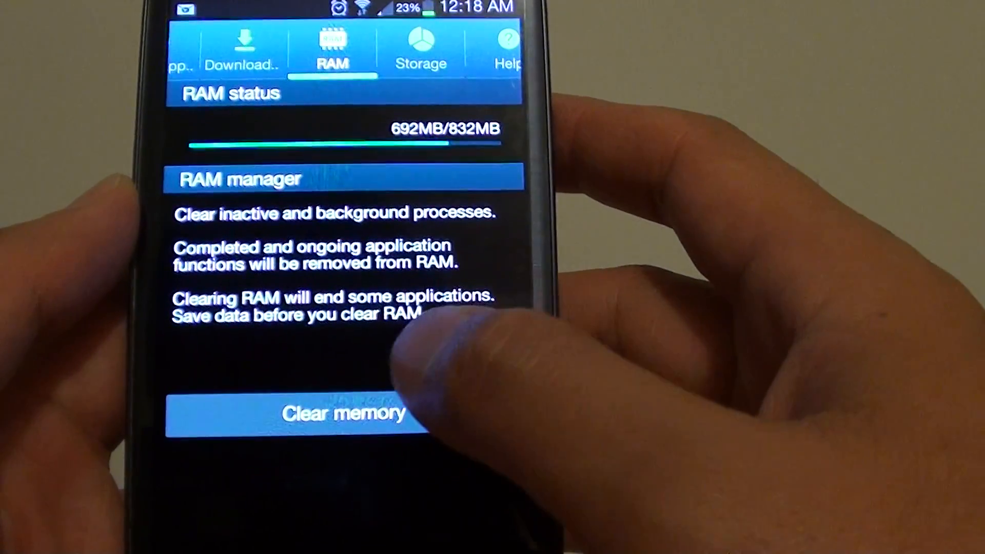
- Clear memory, dropping RAM use to 584MB of 832MB with 3 applications closed
click(345, 414)
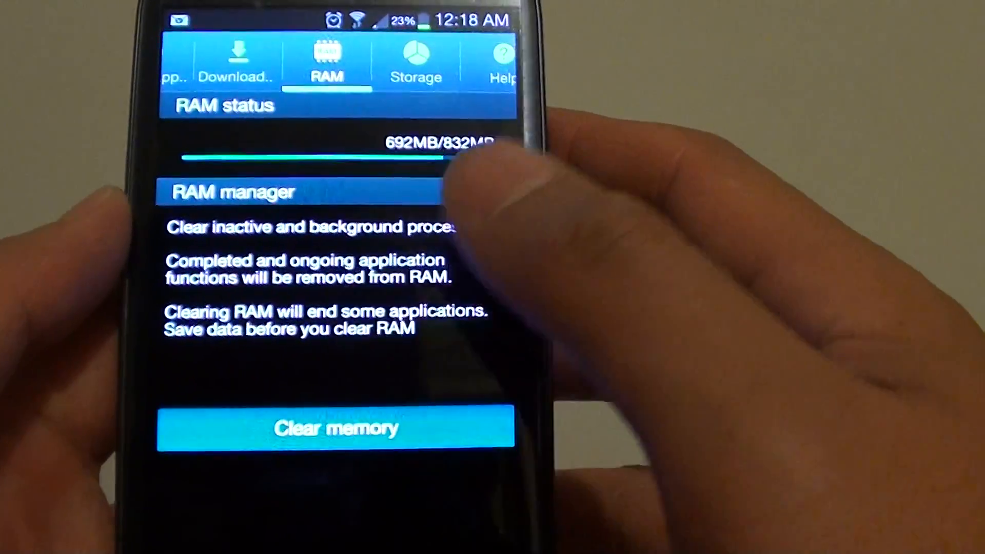
click(338, 427)
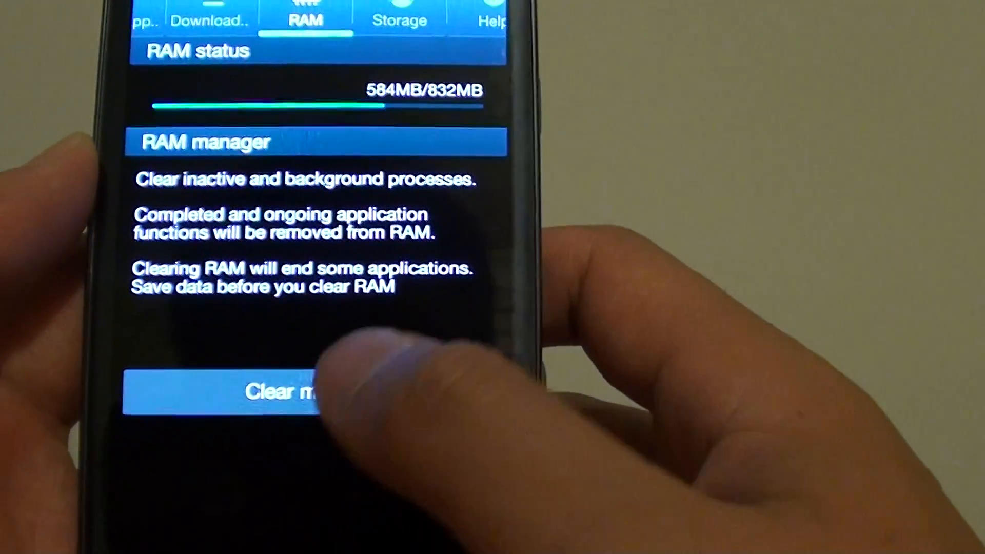
click(304, 391)
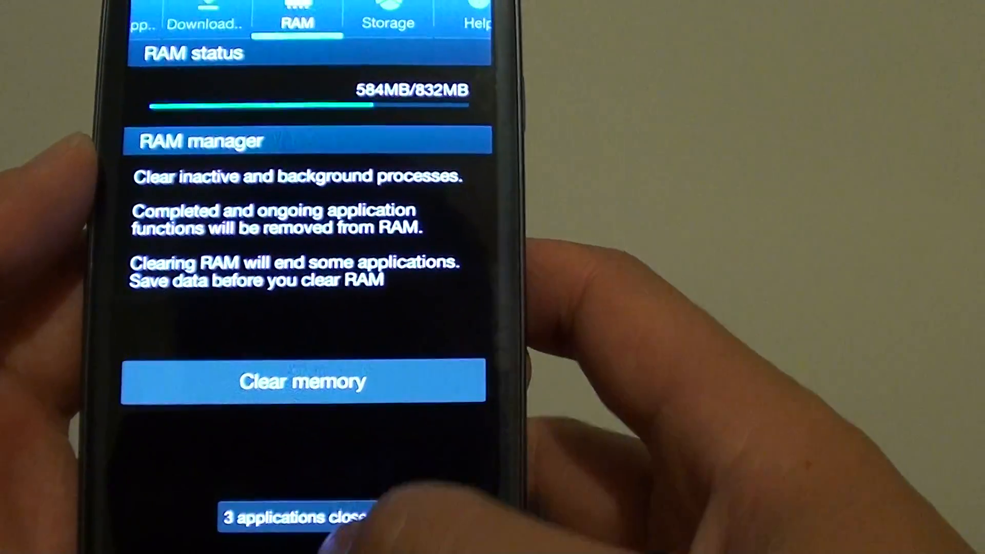